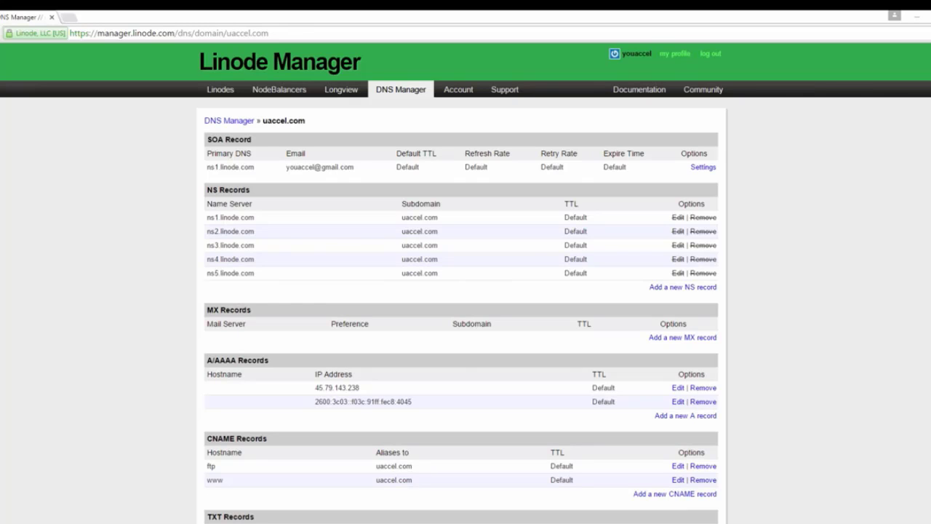
mouse_move(756, 304)
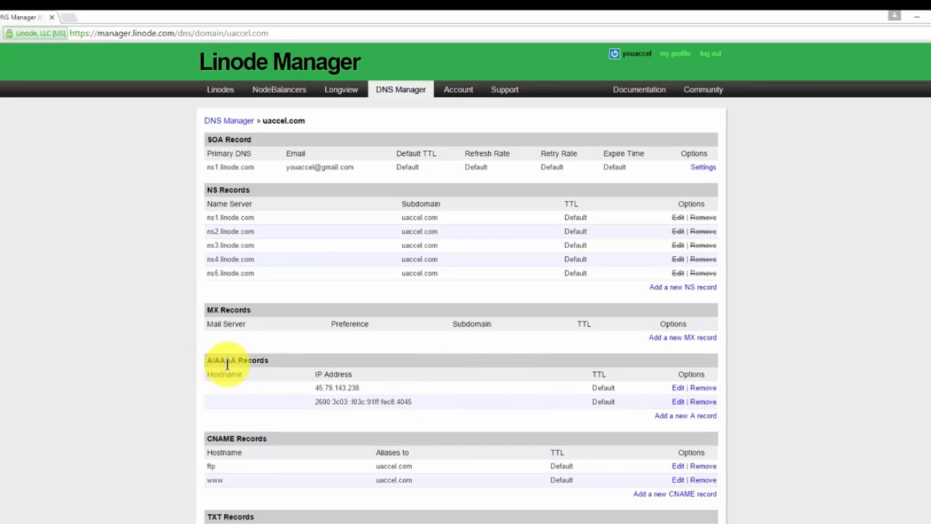
Go via the Linodes list to the DNS Manager domain zone list showing uaccel.com and youaccel.com
scroll("down", 3)
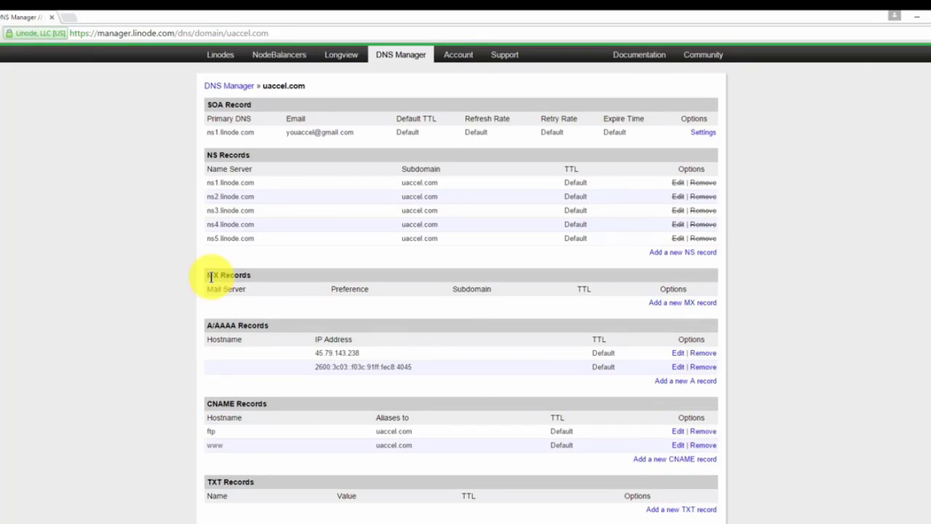
mouse_move(861, 356)
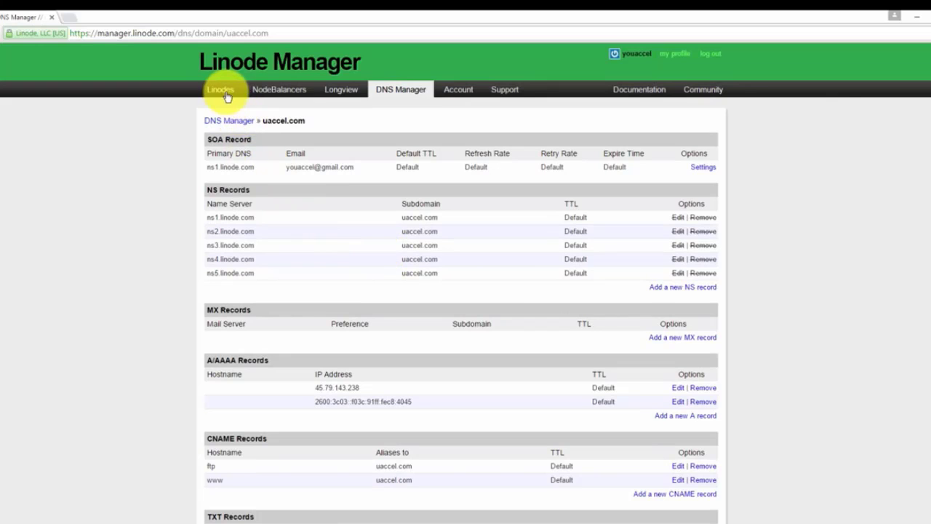
left_click(224, 88)
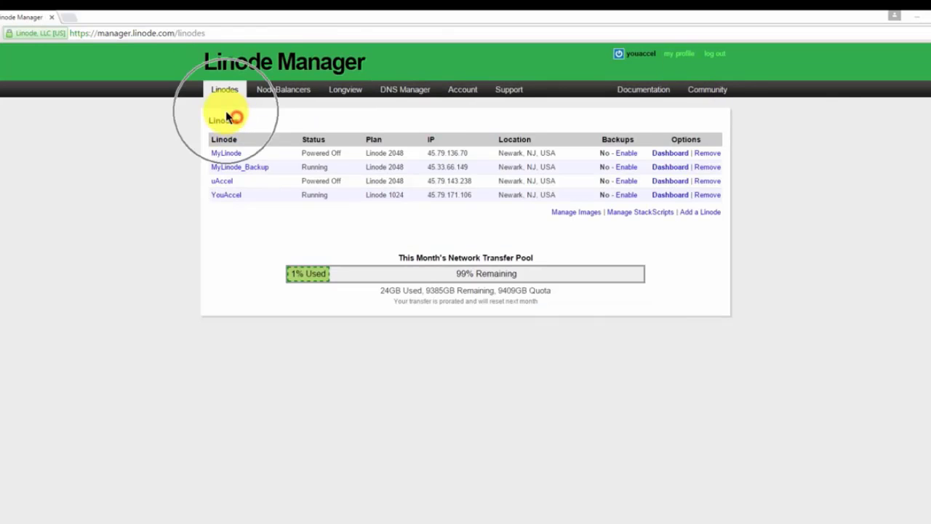
mouse_move(413, 96)
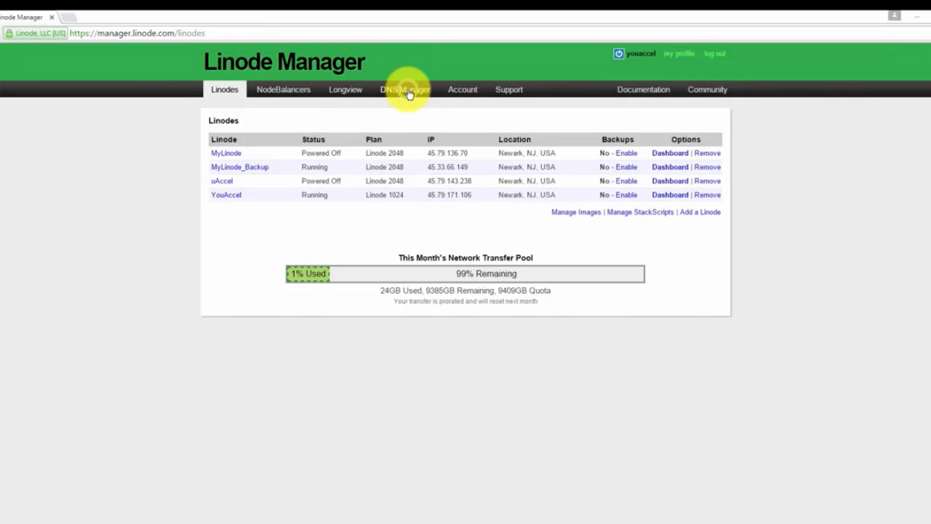
left_click(404, 89)
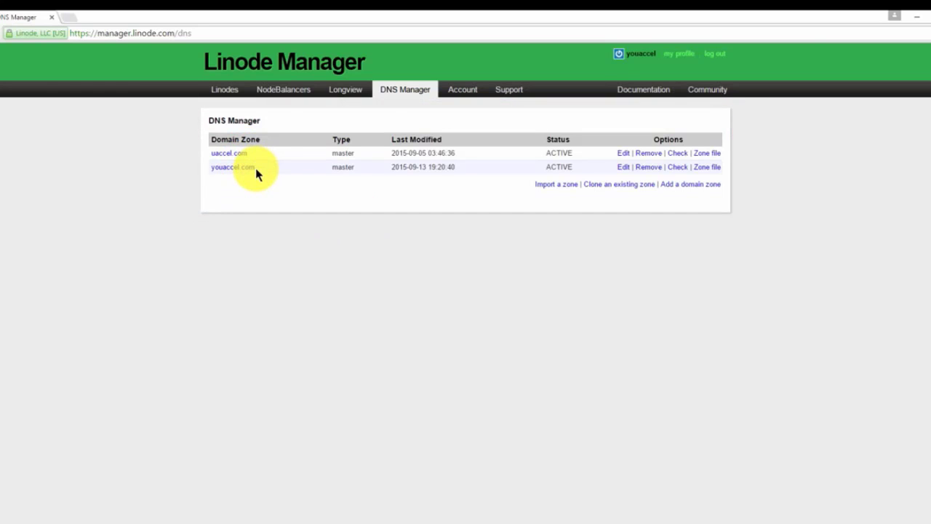
mouse_move(684, 191)
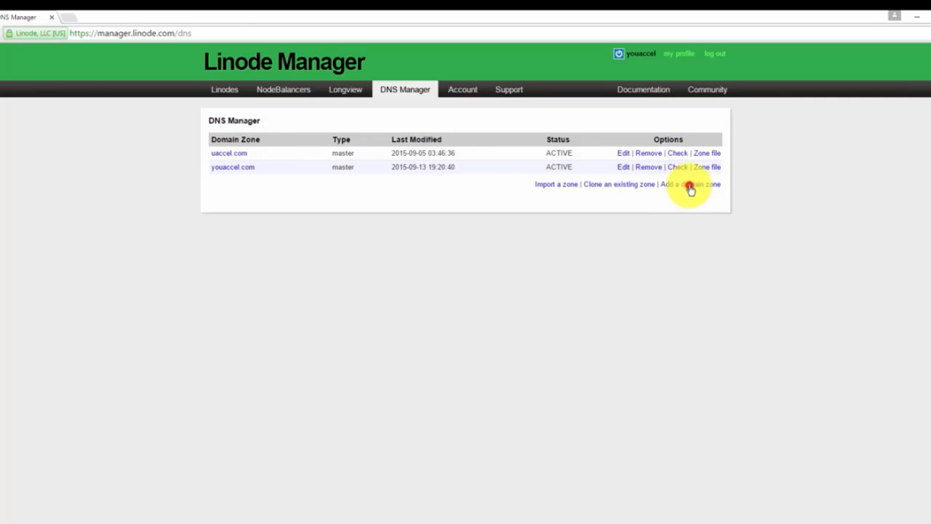
Enter mywebdevcourse.com as a new master zone with SOA email, MyLinode default records, and submit it
left_click(686, 183)
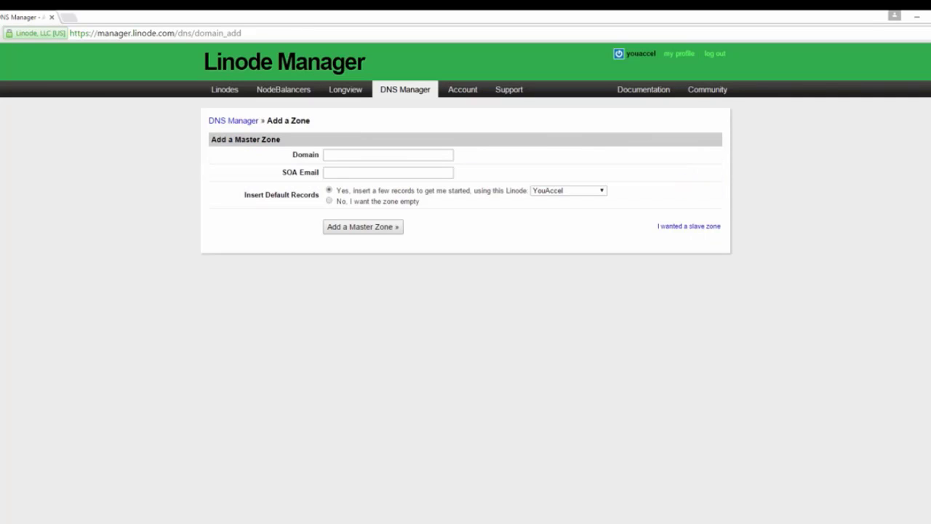
left_click(355, 154)
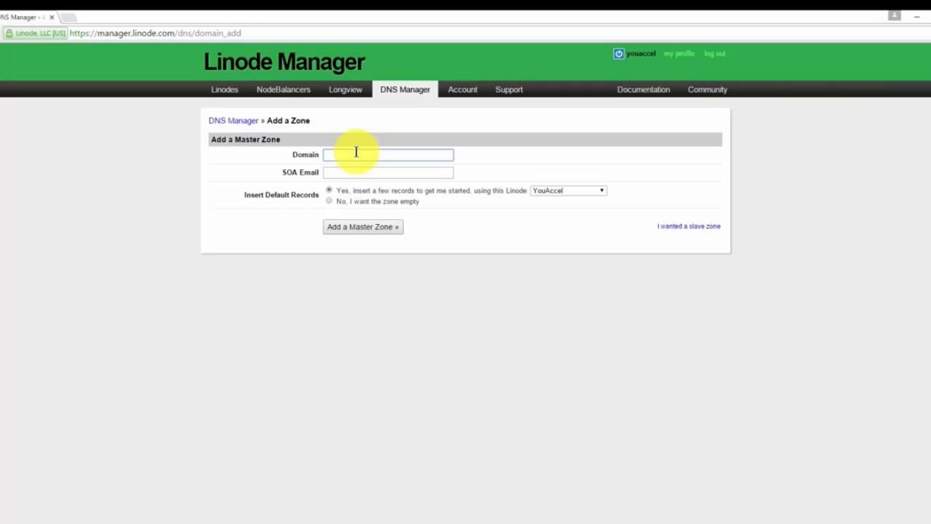
type("m")
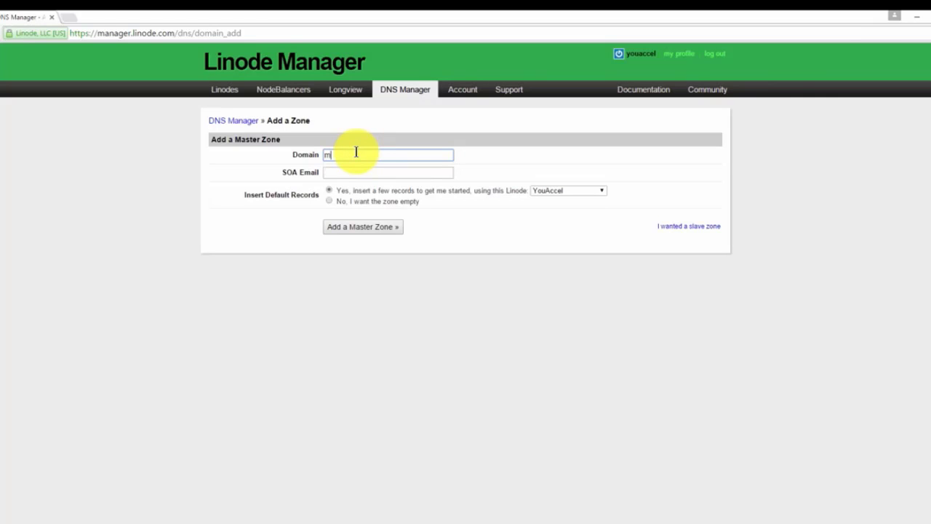
type("mywebdevcourse.com")
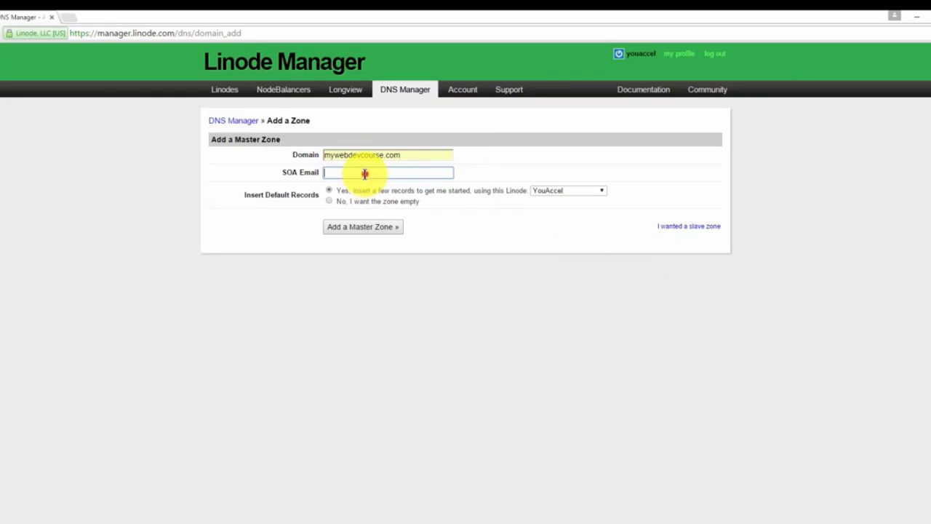
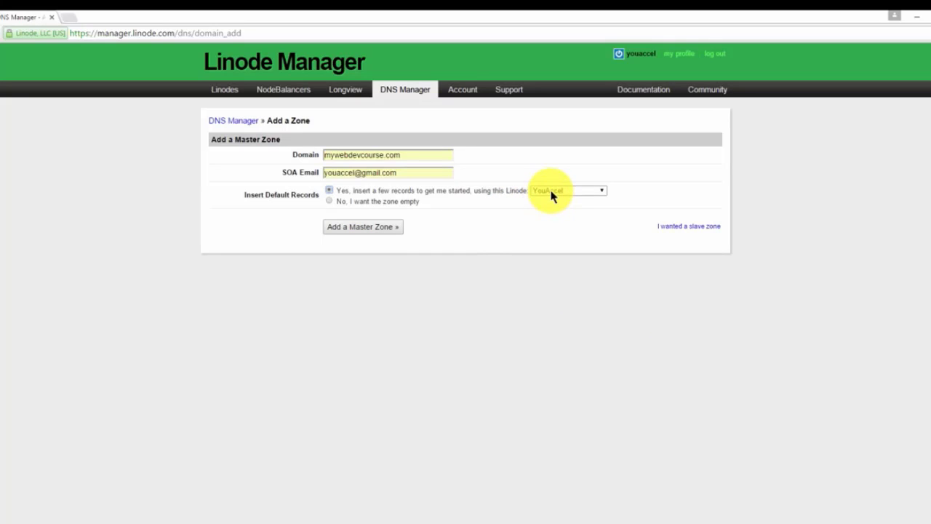
left_click(568, 191)
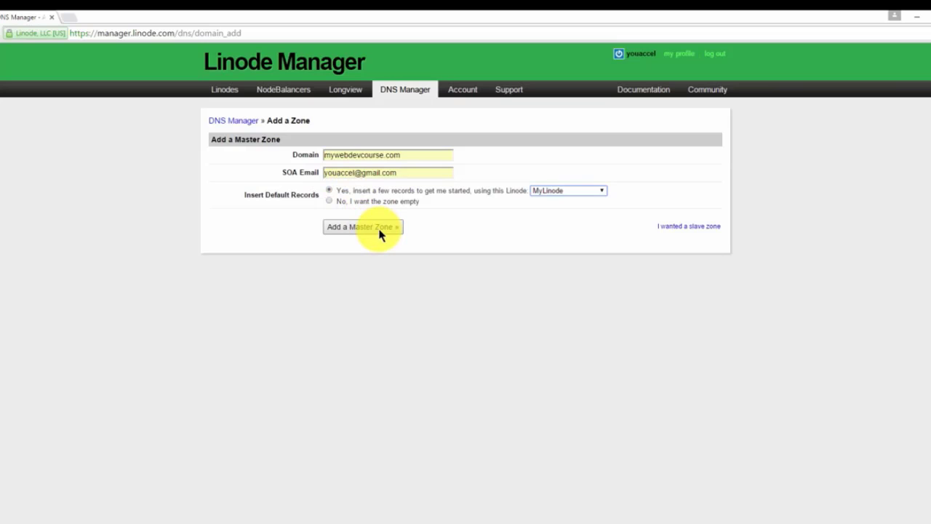
left_click(378, 233)
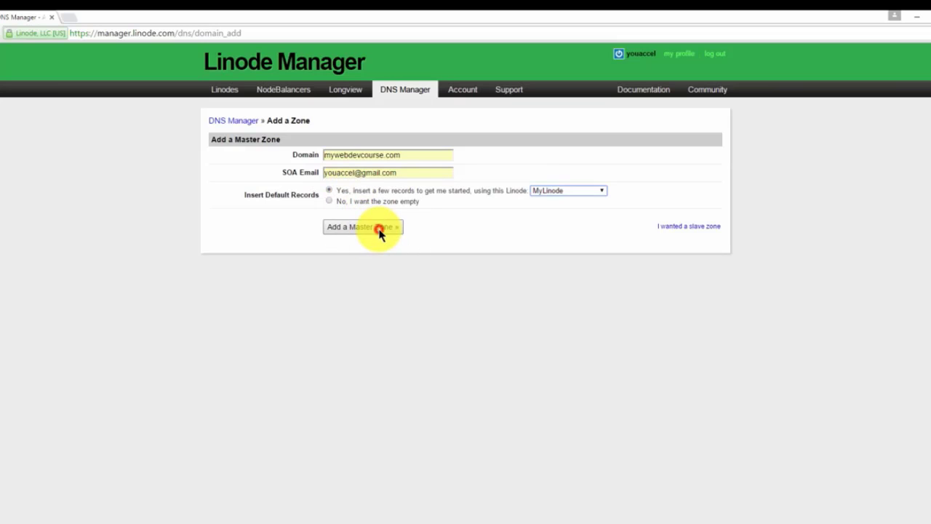
mouse_move(605, 227)
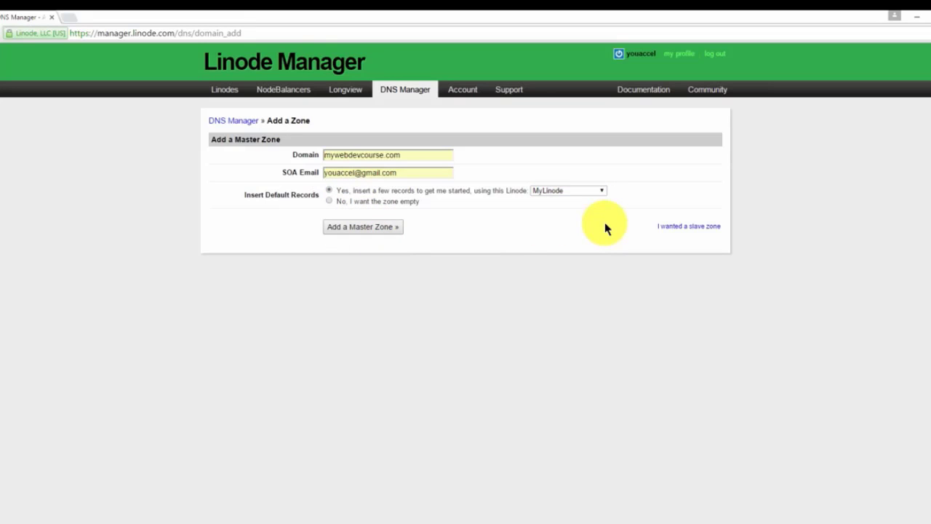
Create the mywebdevcourse.com zone with its generated SOA, NS, MX and A/AAAA records
left_click(362, 226)
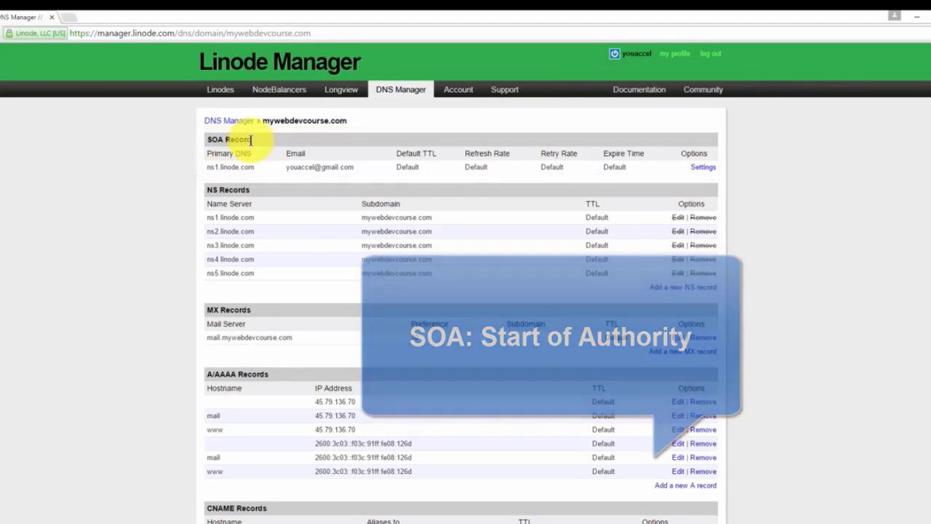
mouse_move(247, 139)
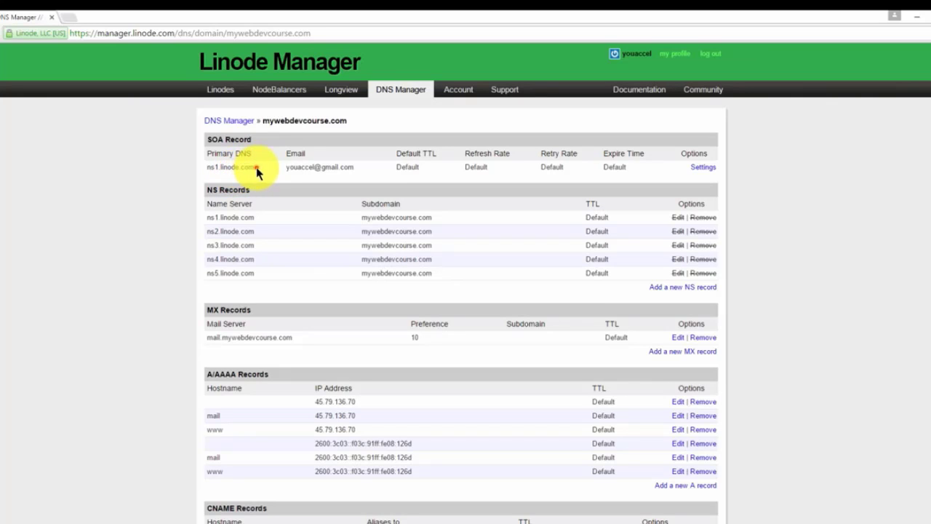
mouse_move(262, 169)
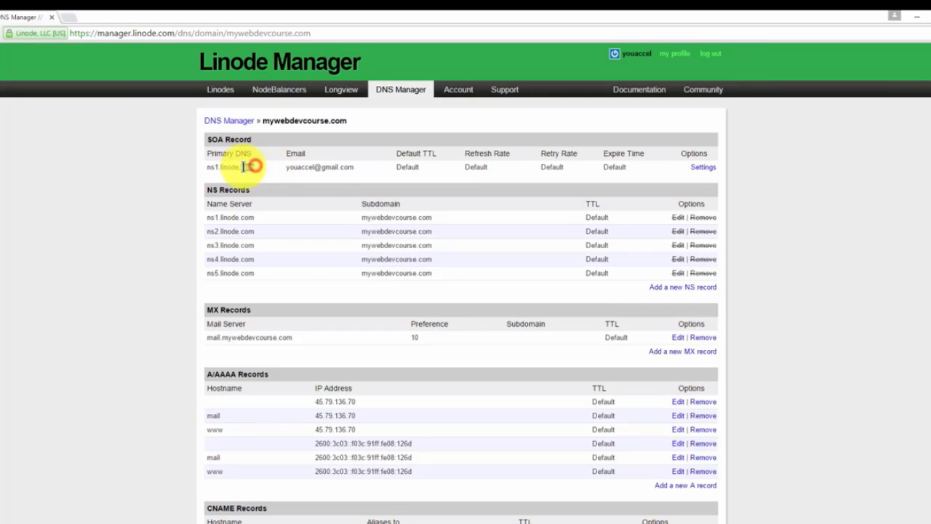
mouse_move(284, 174)
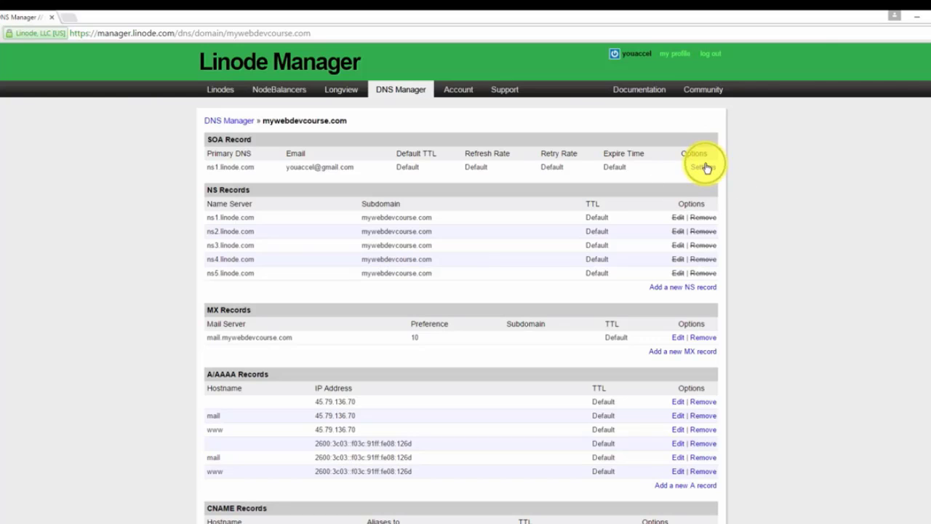
Bring up the Edit SOA Record settings for mywebdevcourse.com
left_click(701, 165)
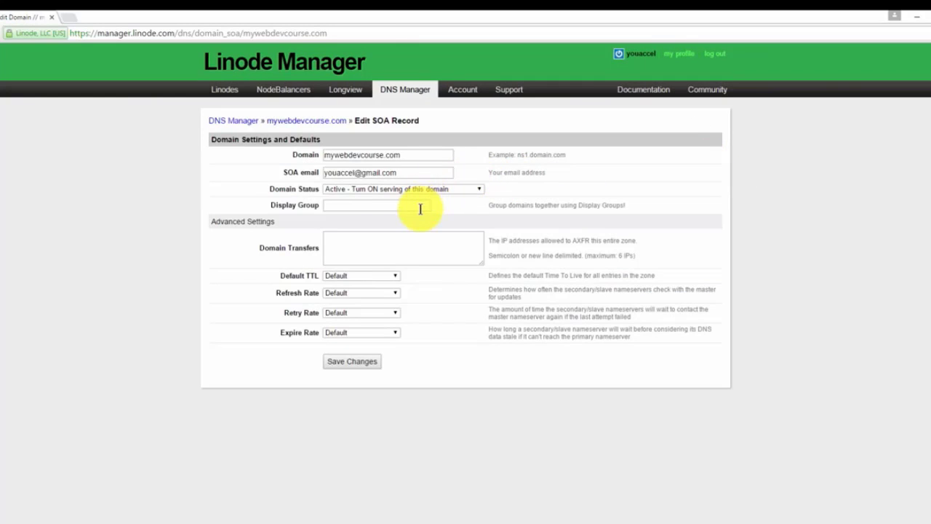
mouse_move(361, 333)
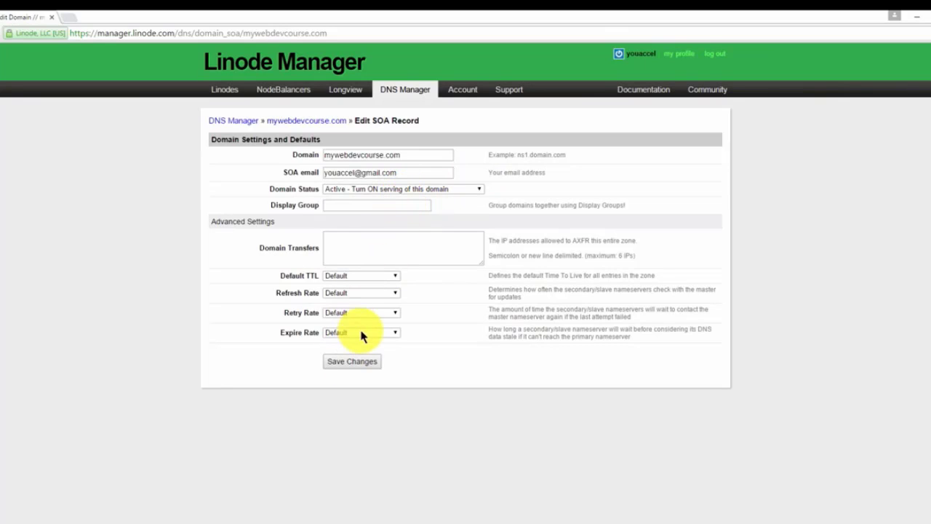
mouse_move(358, 360)
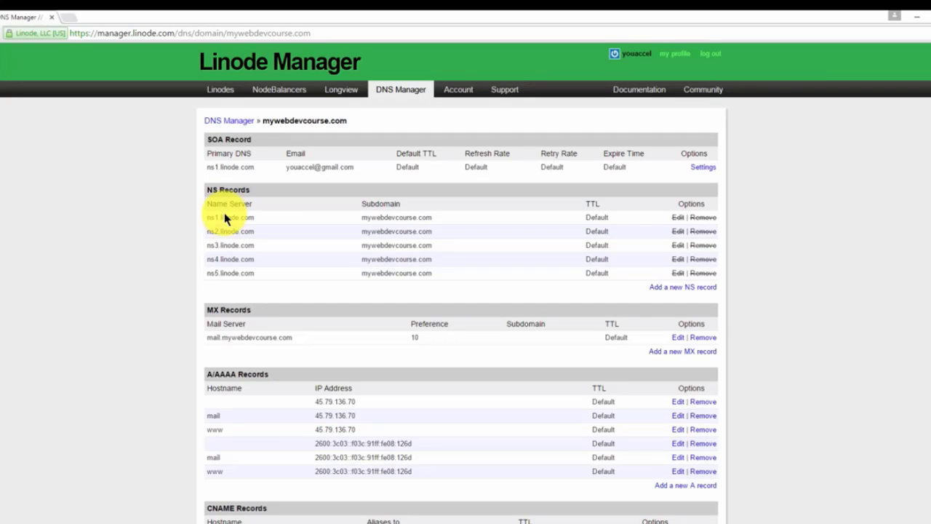
mouse_move(233, 275)
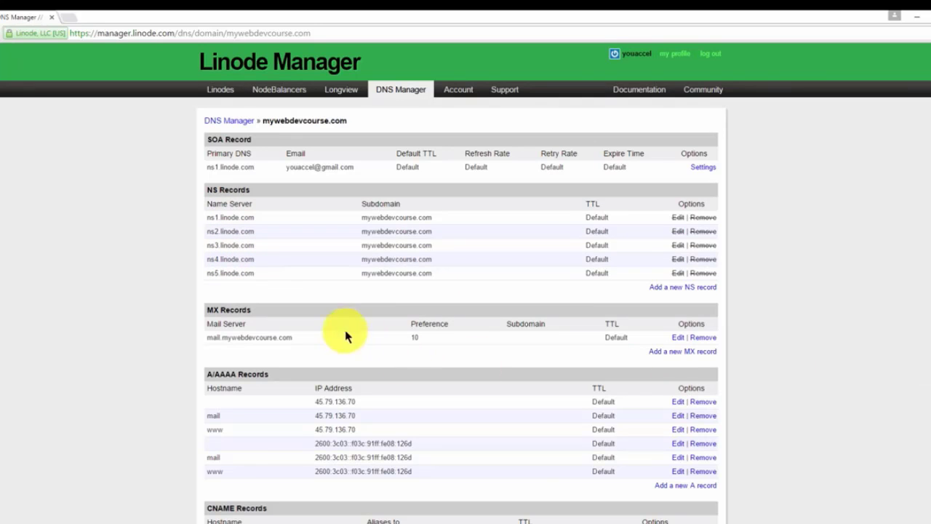
Scroll the mywebdevcourse.com record list down to the MX Records section
scroll("down", 3)
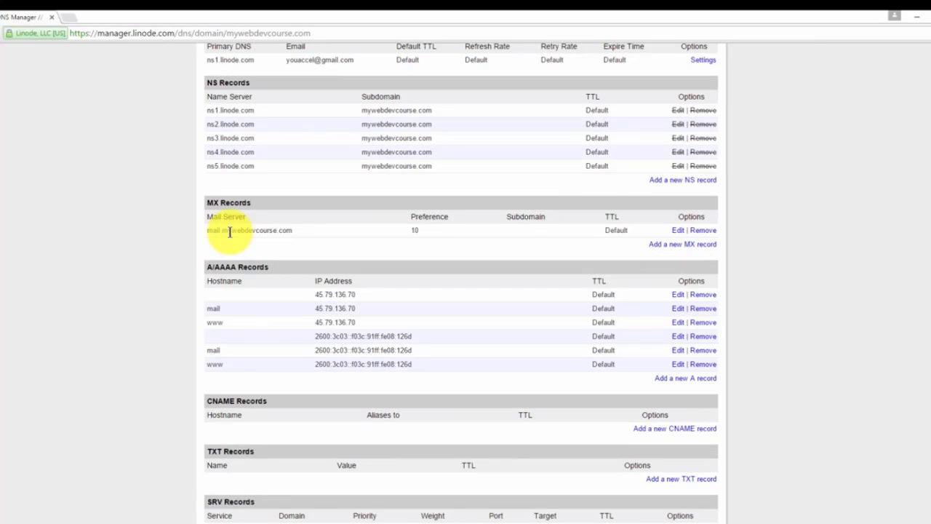
mouse_move(232, 244)
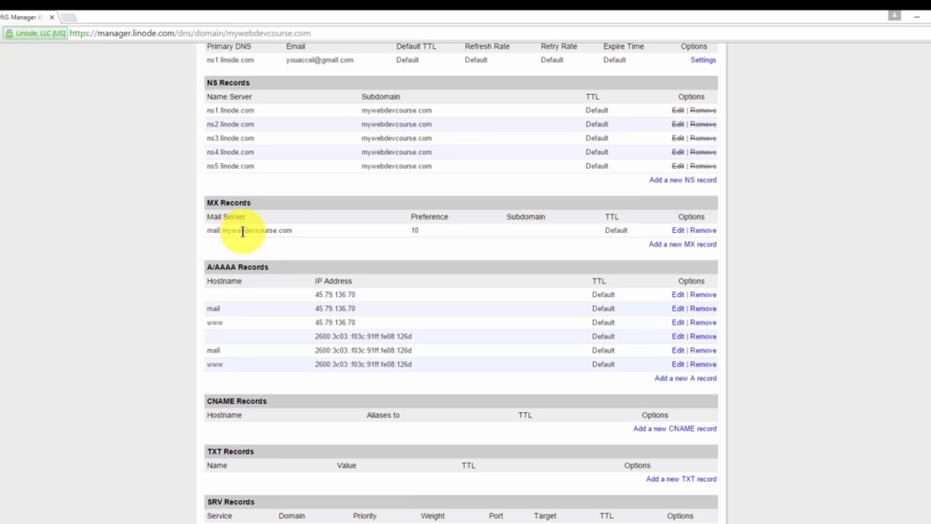
mouse_move(709, 230)
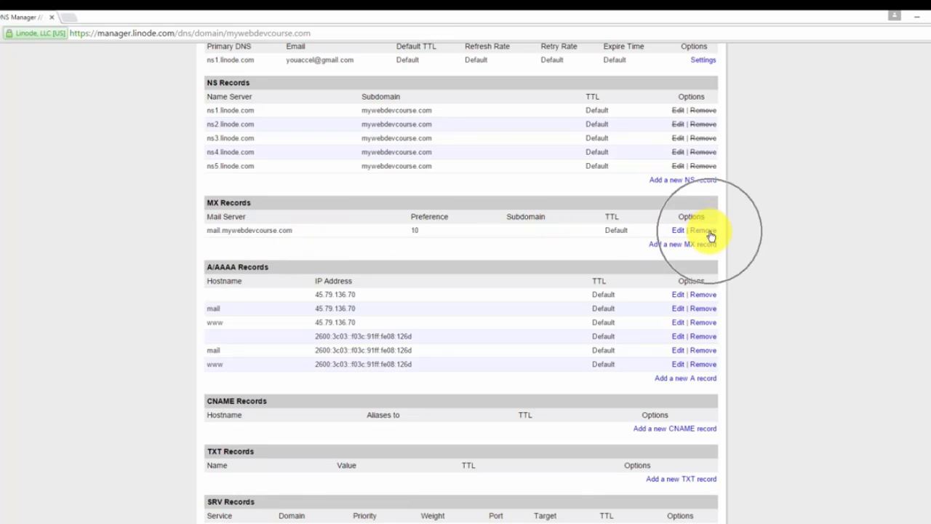
Remove the mail.mywebdevcourse.com MX record and confirm the deletion
left_click(704, 230)
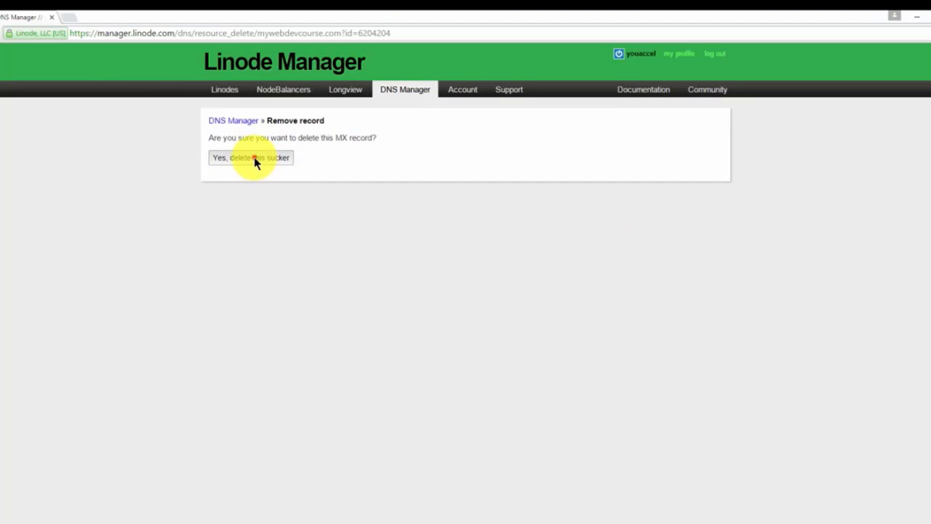
left_click(250, 157)
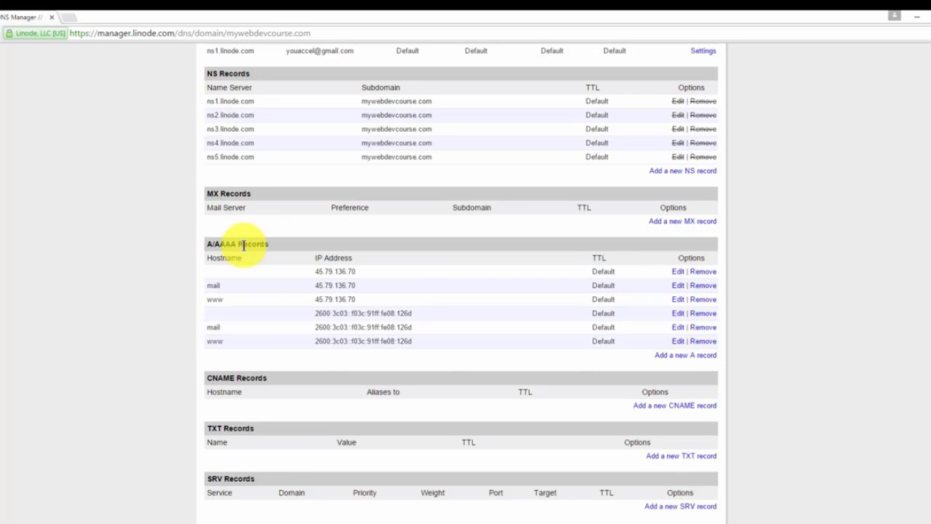
mouse_move(242, 260)
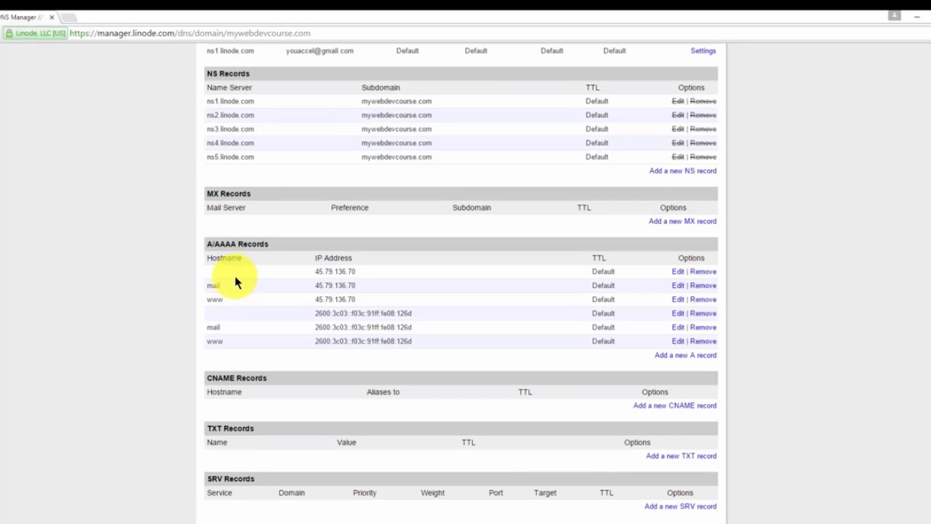
mouse_move(253, 281)
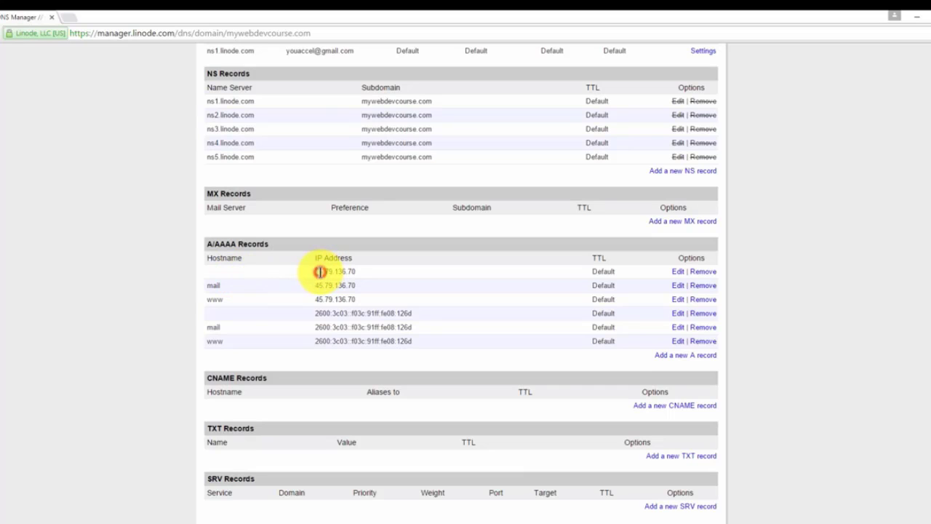
mouse_move(341, 272)
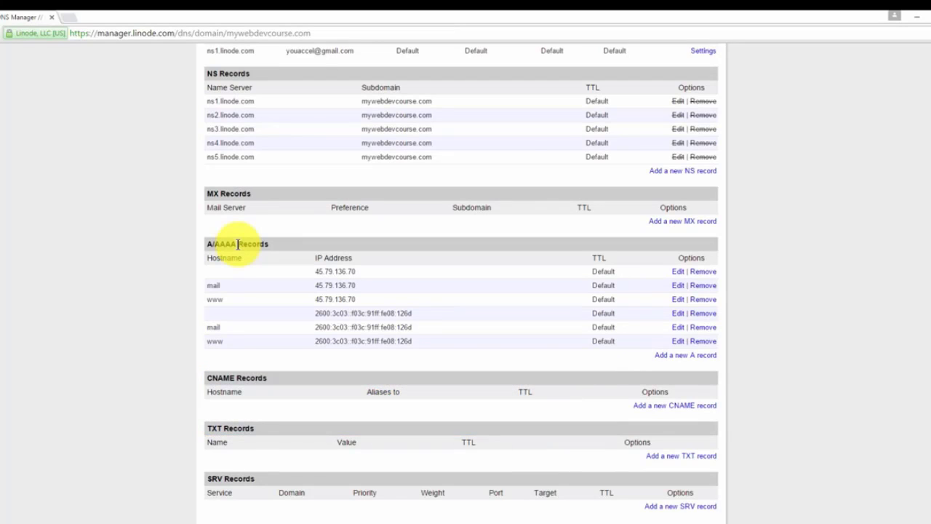
mouse_move(247, 259)
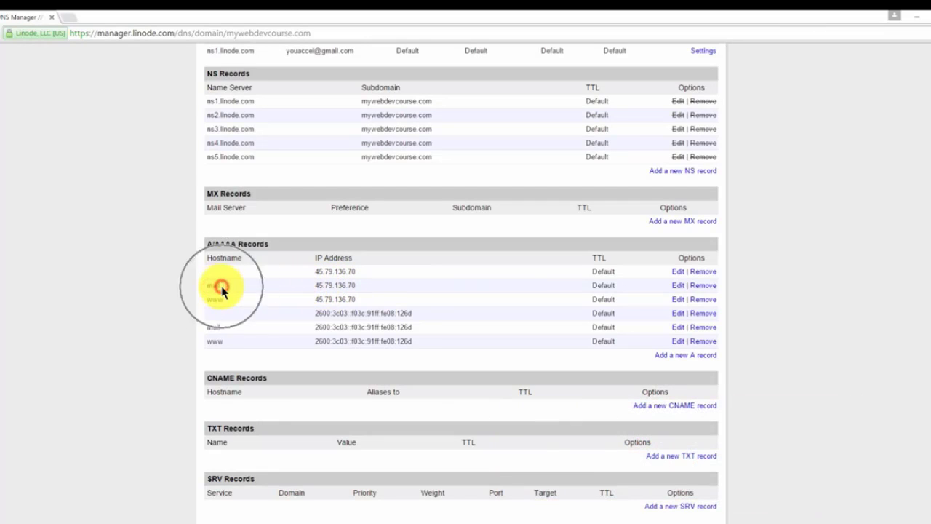
mouse_move(227, 334)
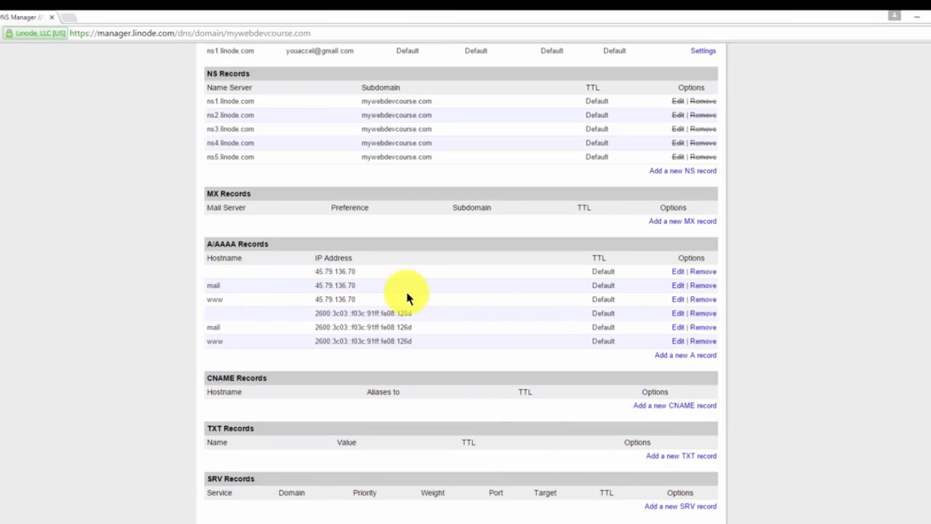
mouse_move(547, 291)
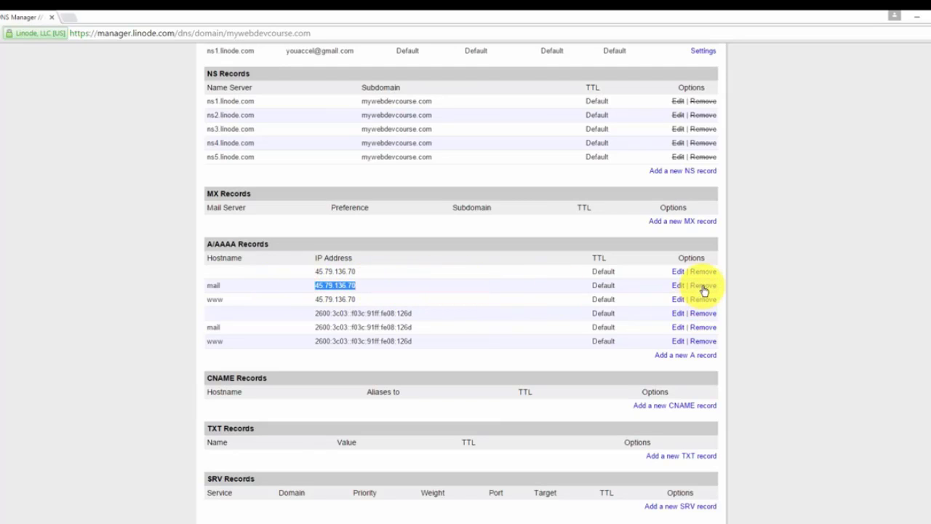
Remove the mail hostname's A record and AAAA record, confirming each deletion
left_click(704, 285)
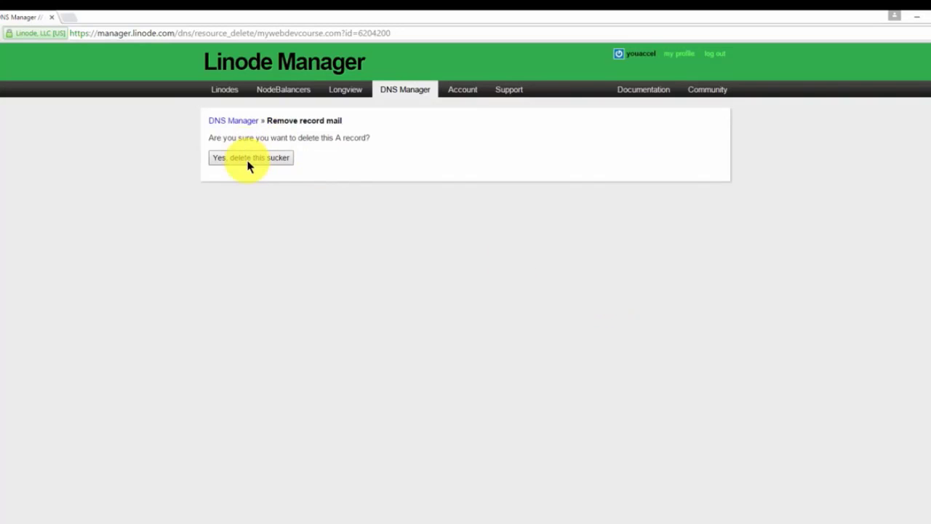
left_click(250, 157)
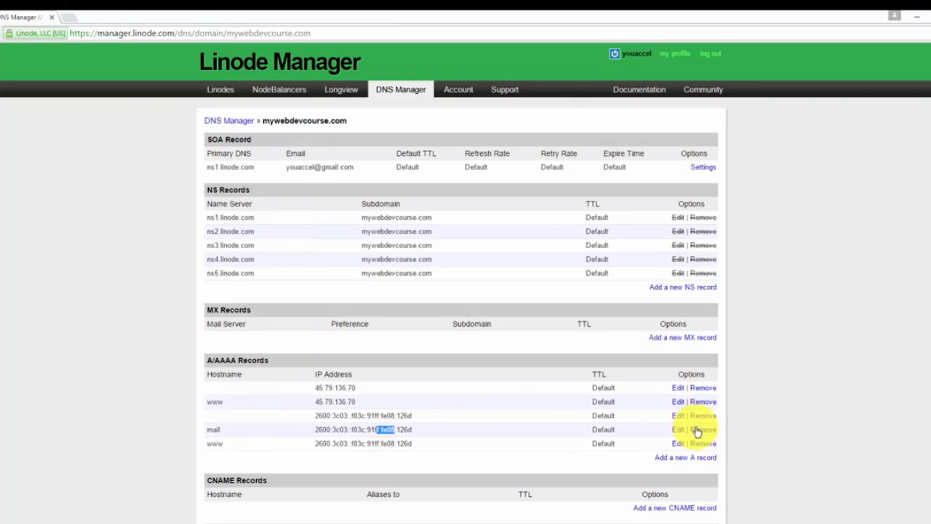
left_click(704, 429)
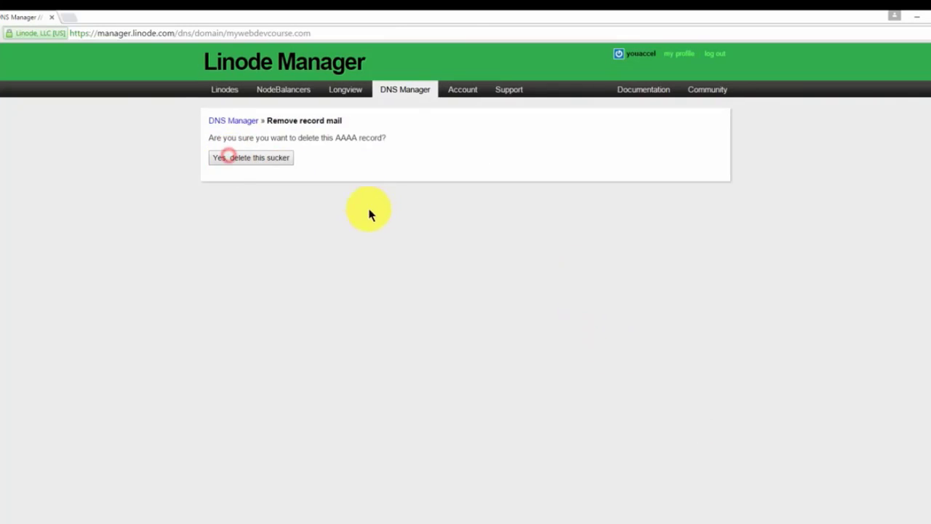
left_click(229, 157)
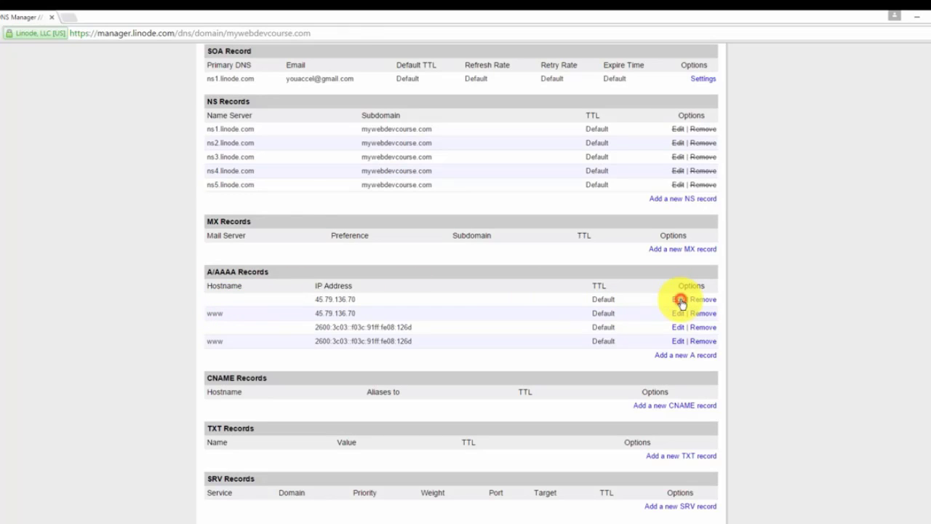
left_click(678, 300)
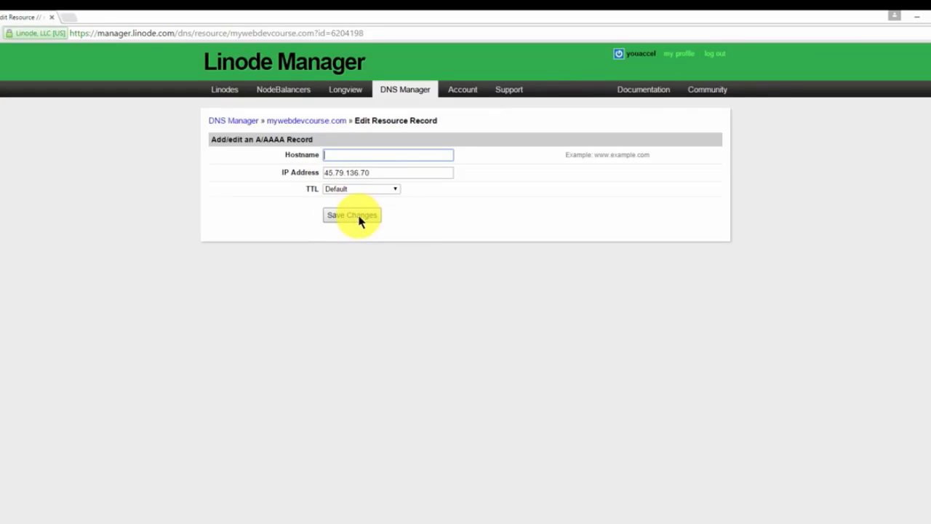
left_click(352, 216)
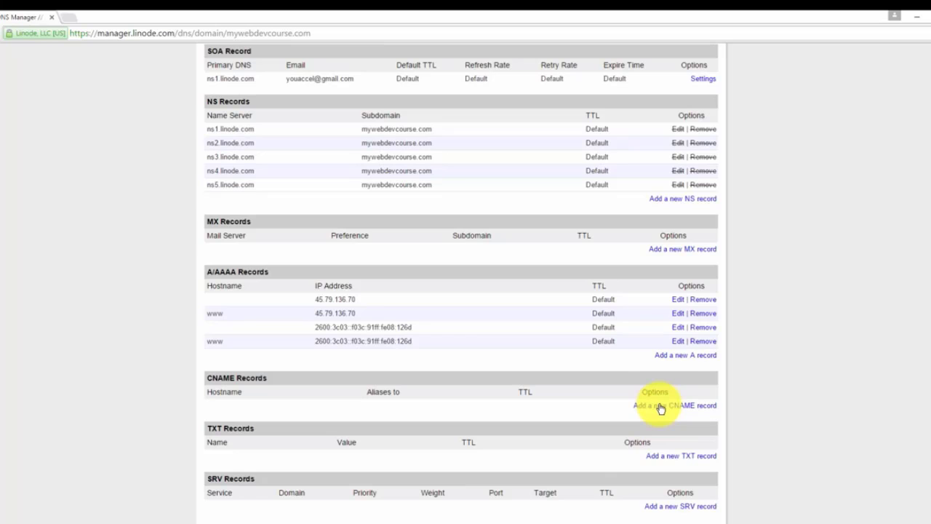
Save a new CNAME record with hostname blog aliasing to mywebdevcourse.com
left_click(675, 405)
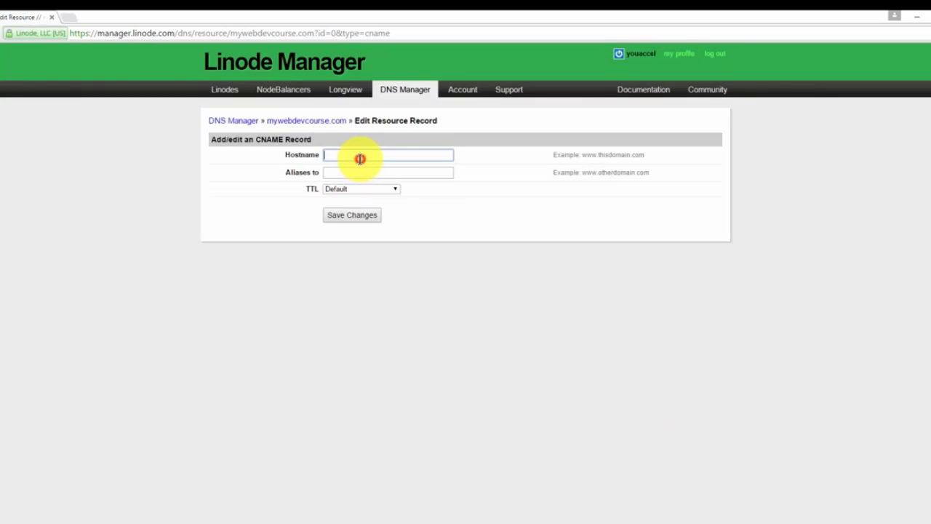
type("blog")
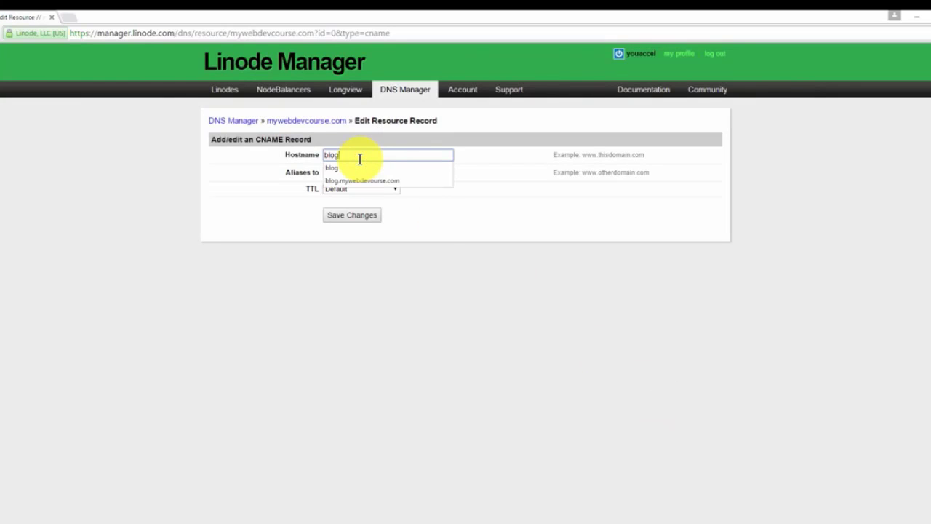
left_click(387, 172)
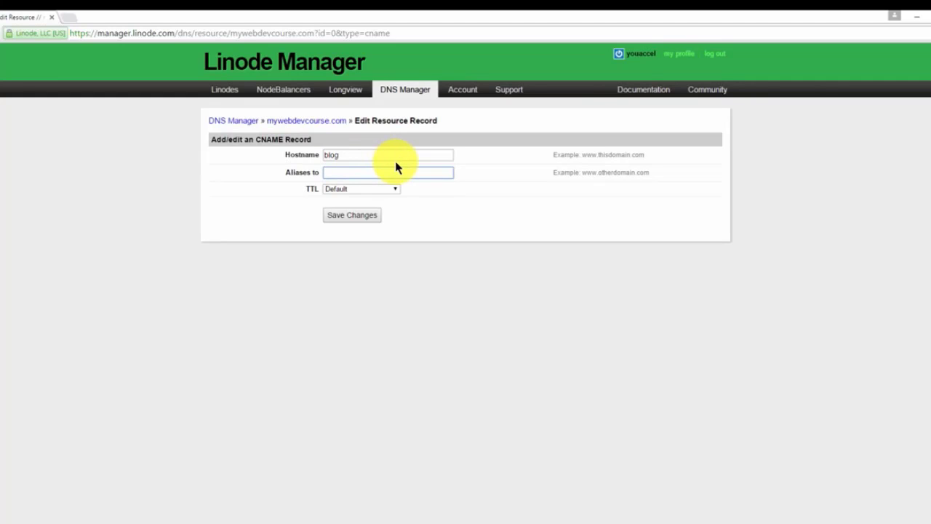
type("mywebdevcourse.com")
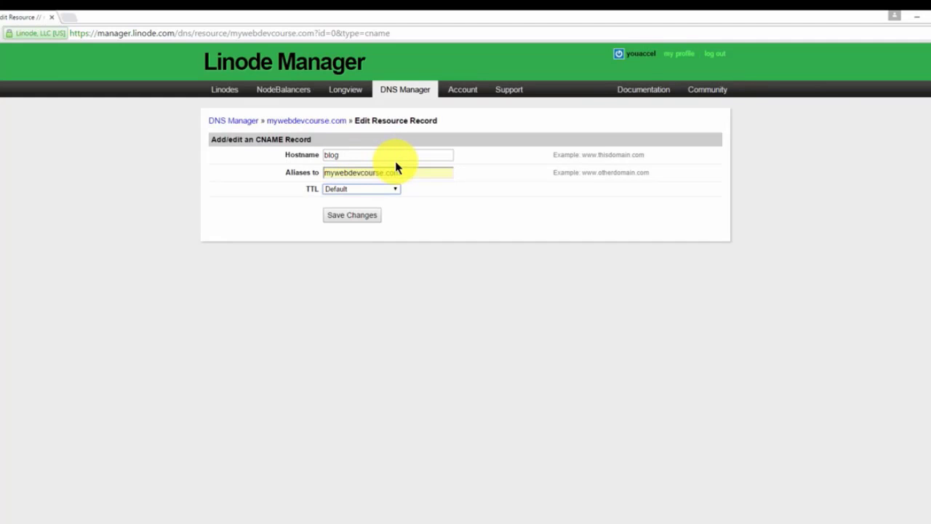
mouse_move(369, 217)
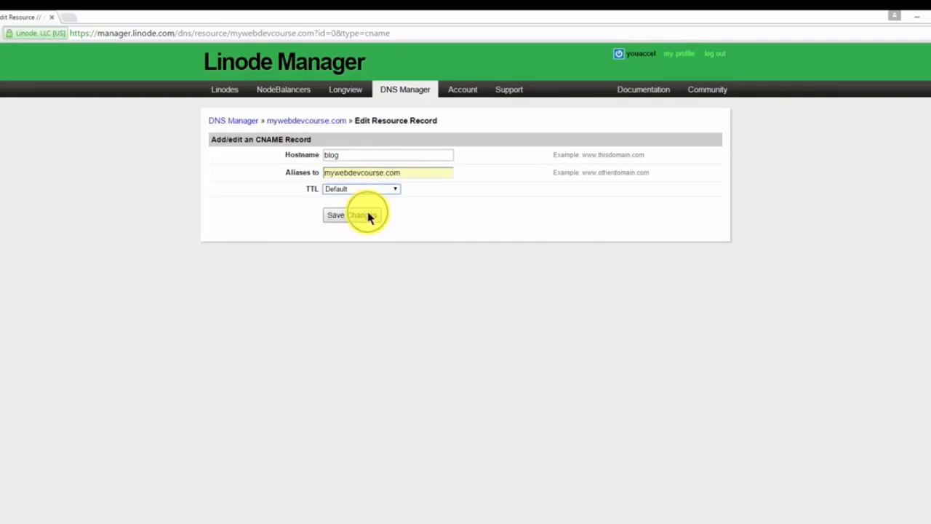
left_click(352, 215)
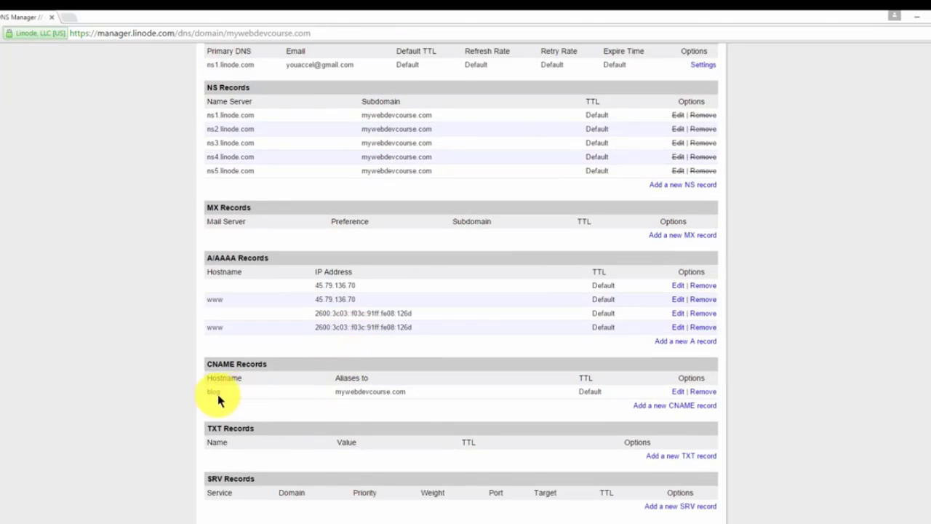
mouse_move(338, 392)
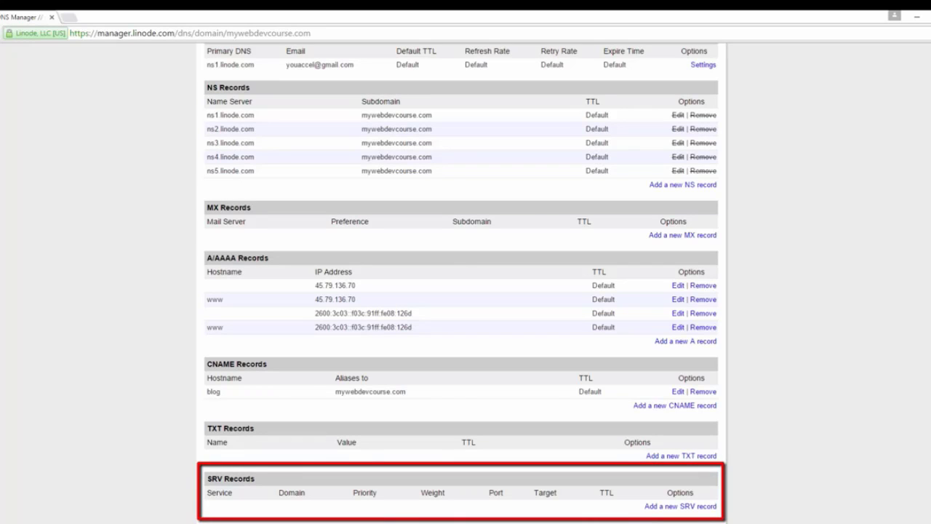
mouse_move(240, 483)
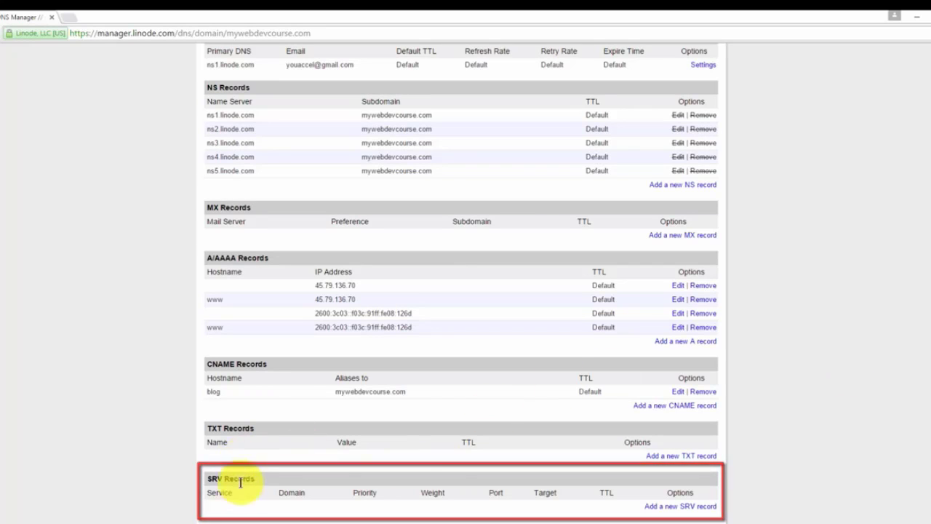